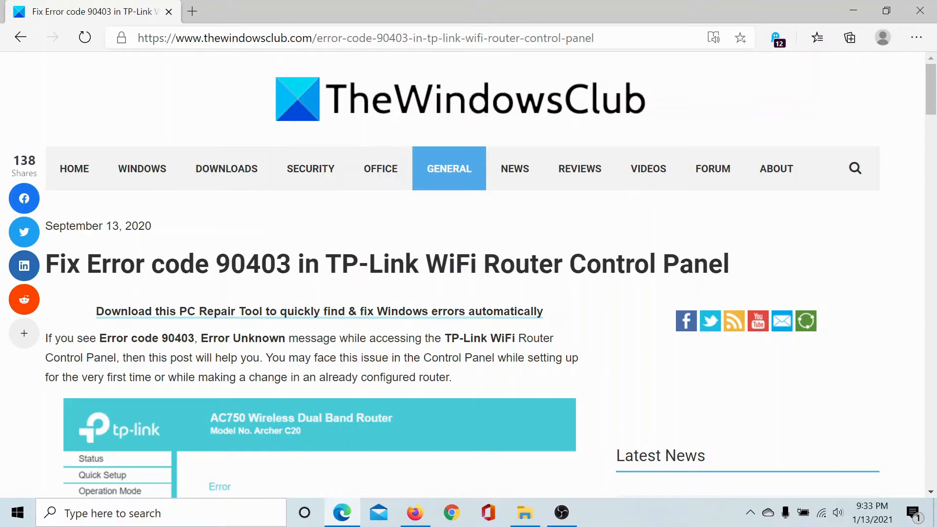
Step: Scroll the TP-Link error 90403 article down to the 'Why does it appear' section
scroll(down, 3)
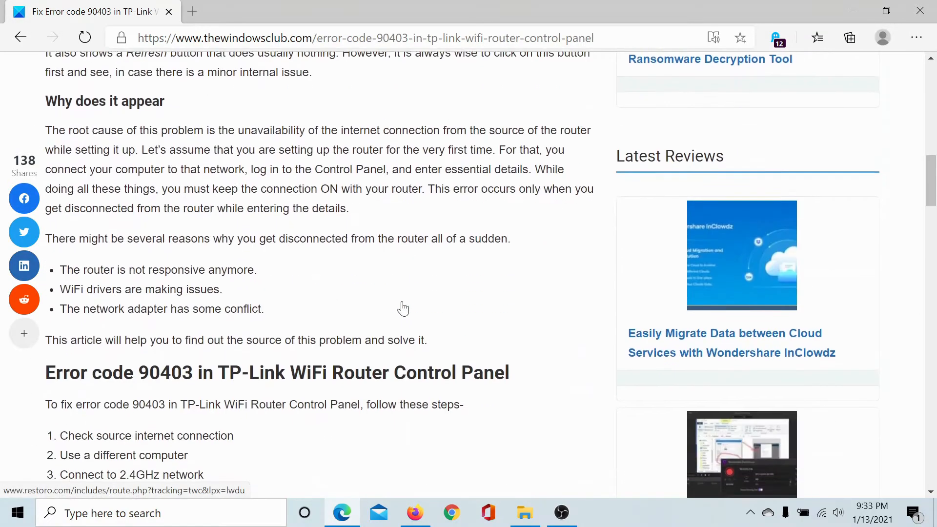
Step: Scroll further until the six numbered fixes under 'Error code 90403' are visible
scroll(down, 3)
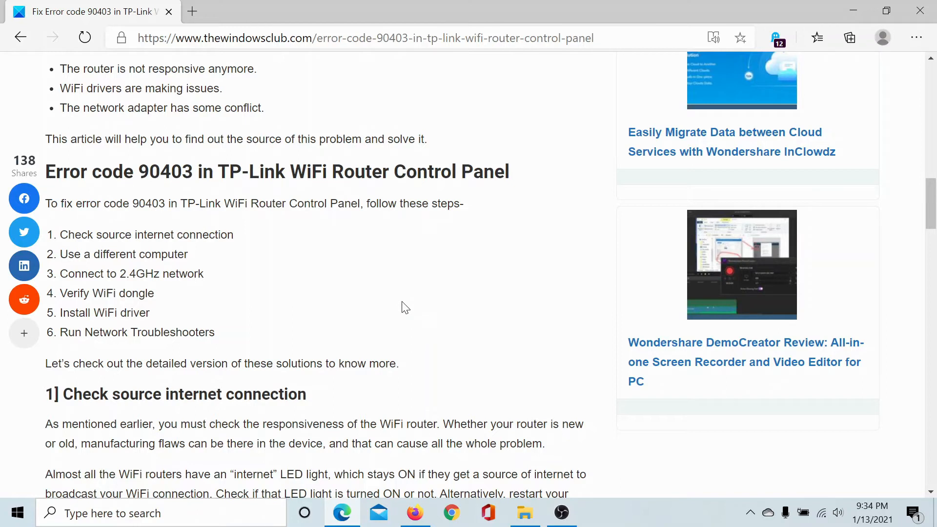
mouse_move(823, 513)
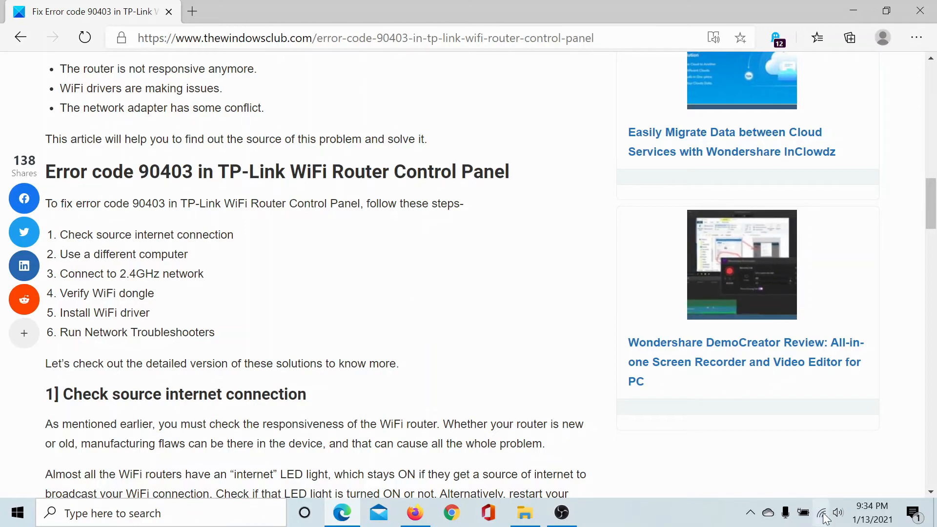
click(819, 513)
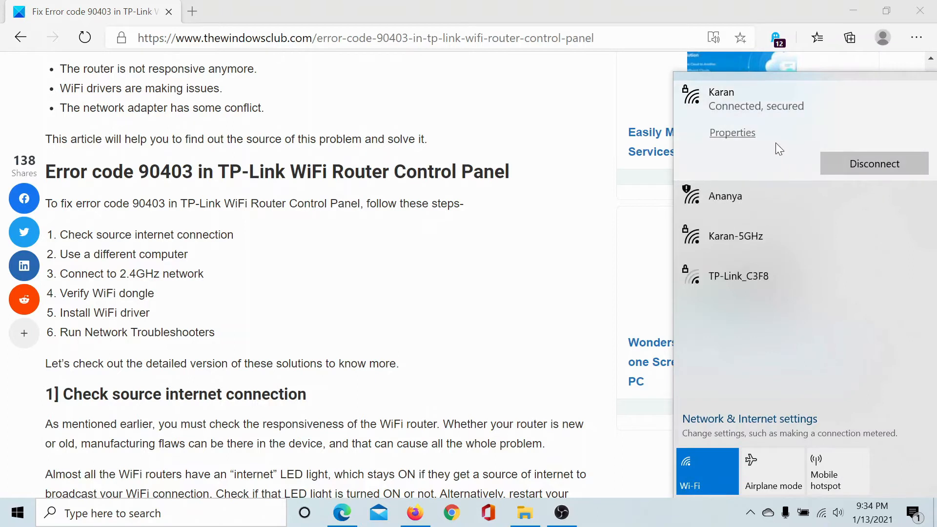
mouse_move(732, 132)
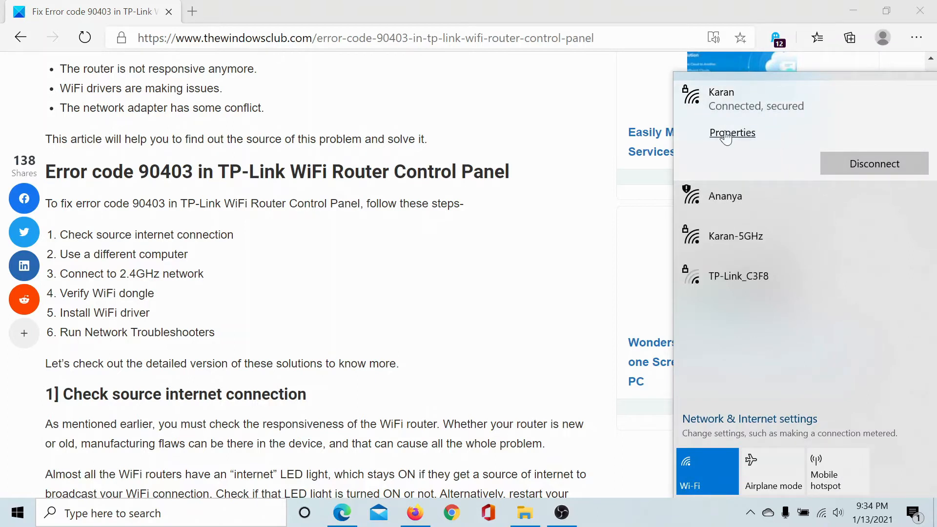
mouse_move(708, 100)
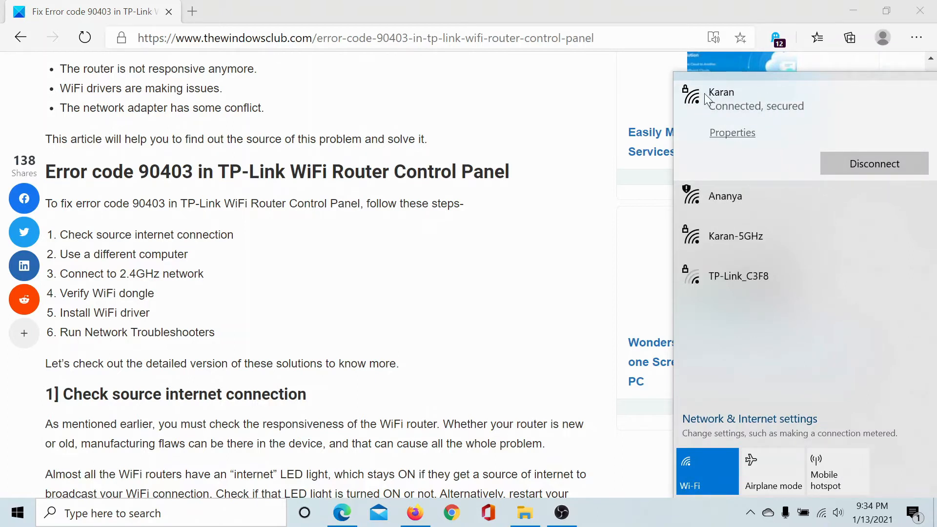
mouse_move(761, 245)
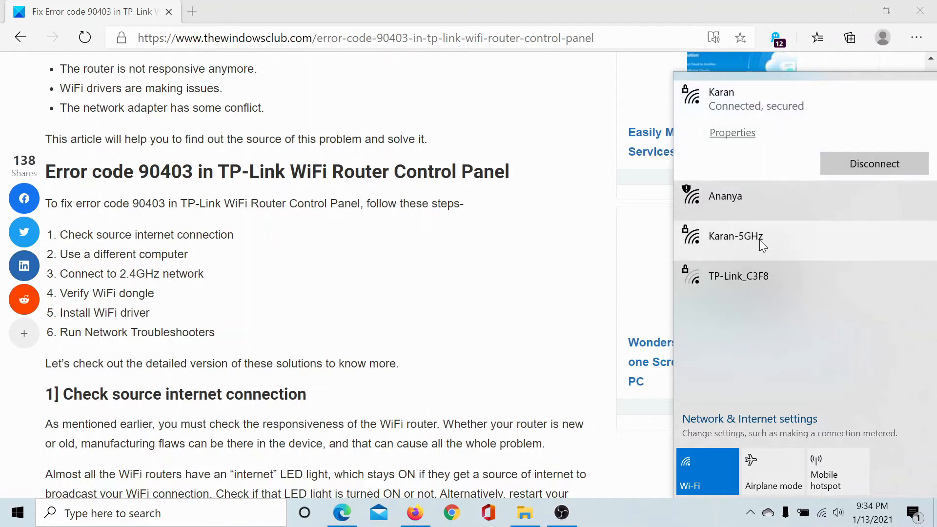
mouse_move(768, 245)
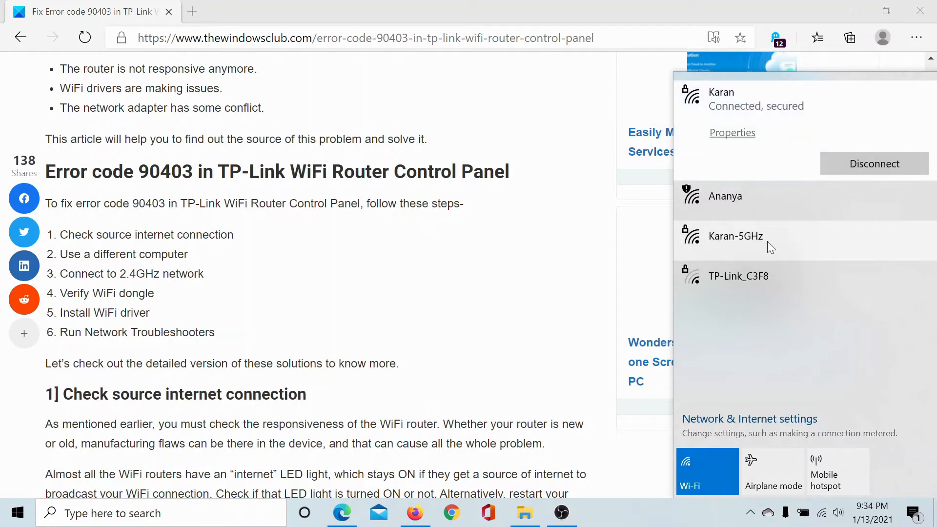
mouse_move(775, 231)
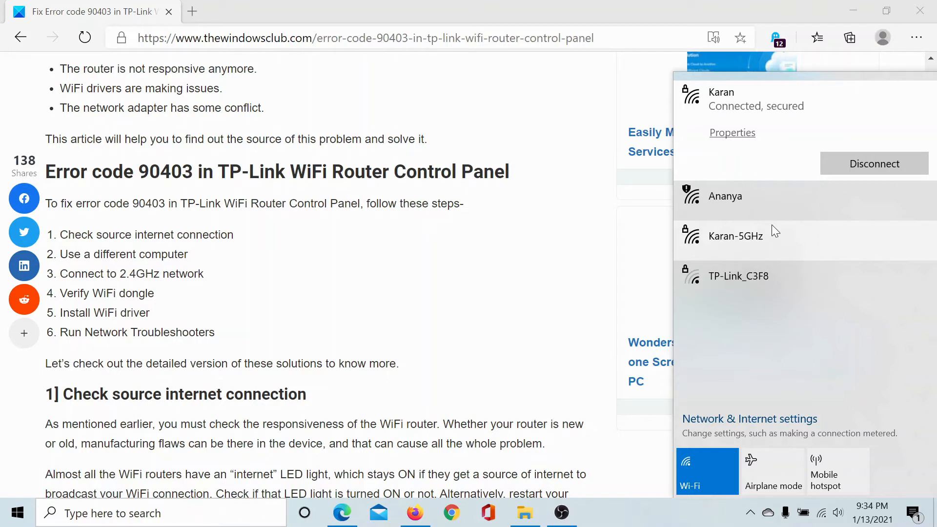
mouse_move(750, 113)
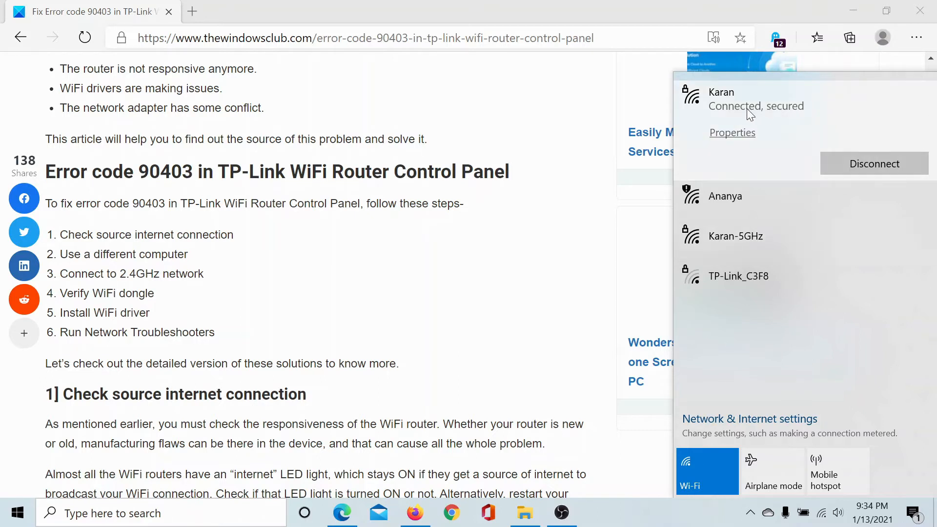
mouse_move(410, 264)
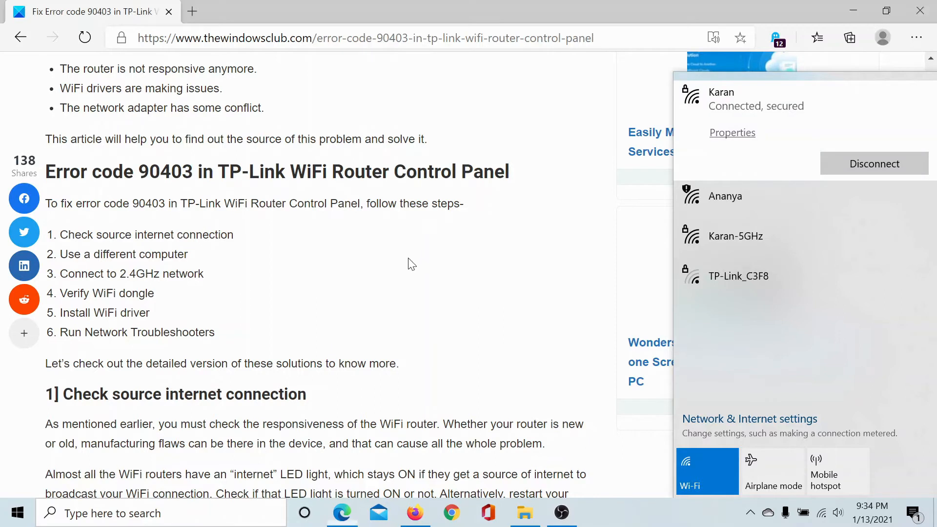
click(413, 264)
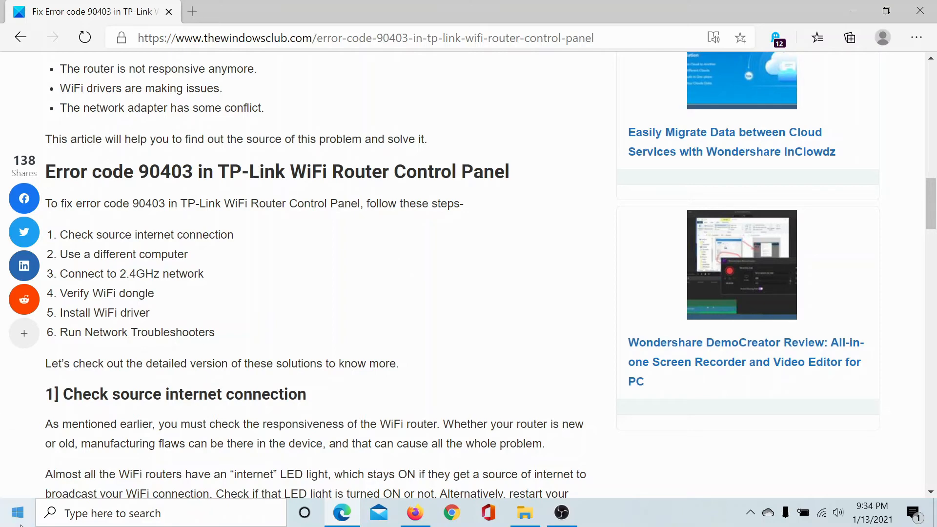
Step: Open Windows Settings from the Start menu and go to Update & Security
click(17, 513)
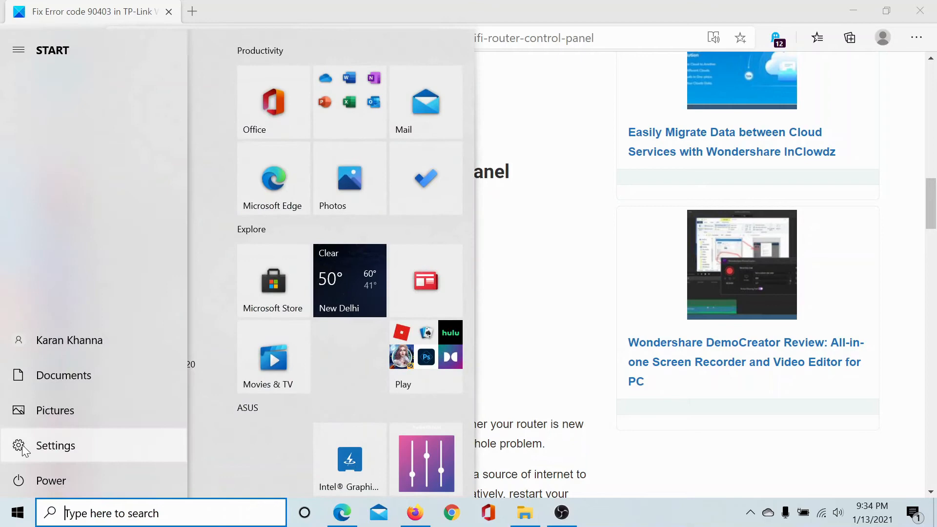
click(56, 446)
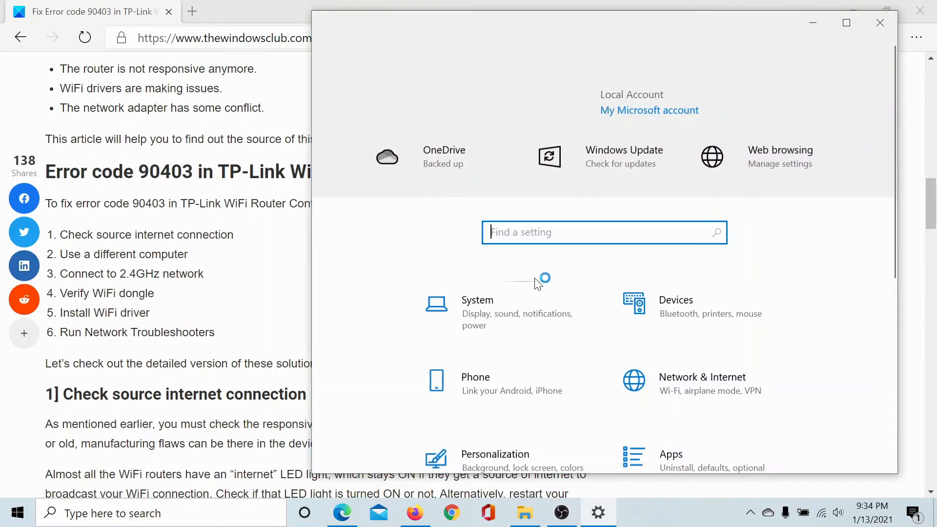
click(623, 156)
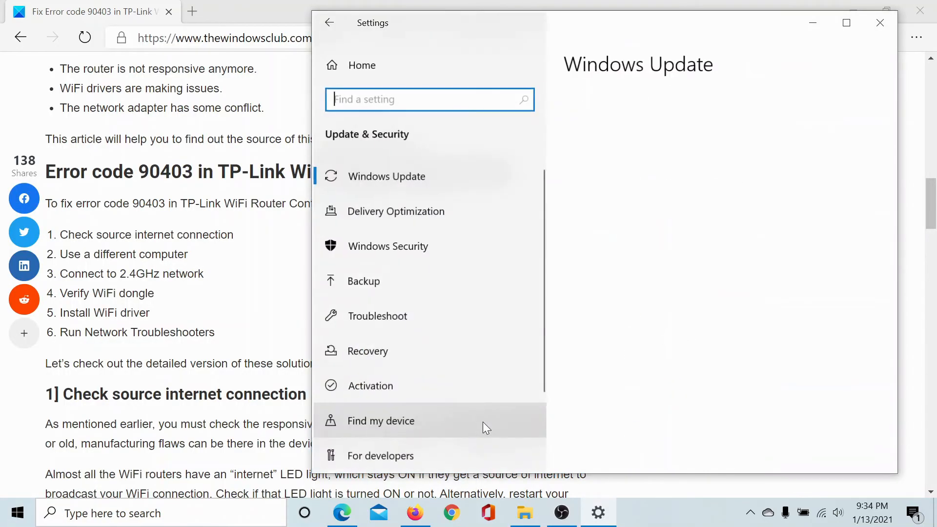
mouse_move(393, 328)
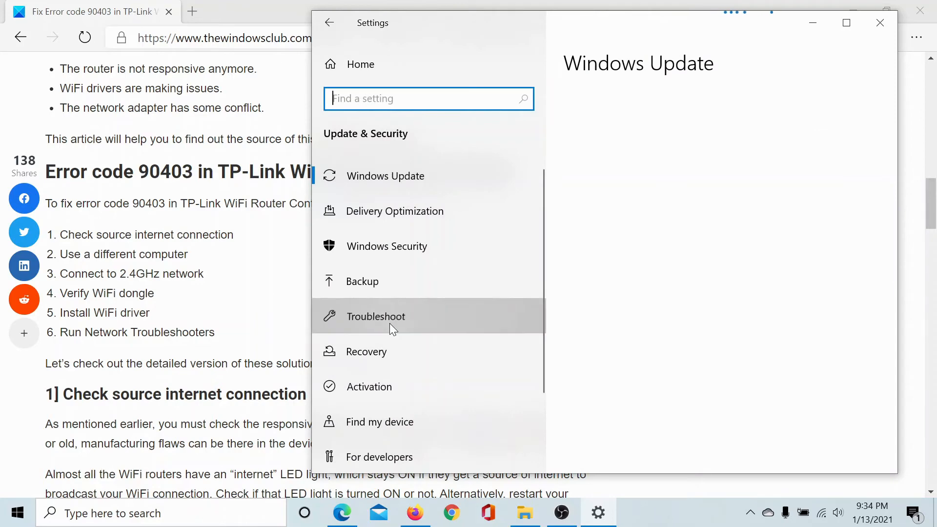
Step: Run the Network Adapter troubleshooter from Troubleshoot's additional troubleshooters list
click(375, 316)
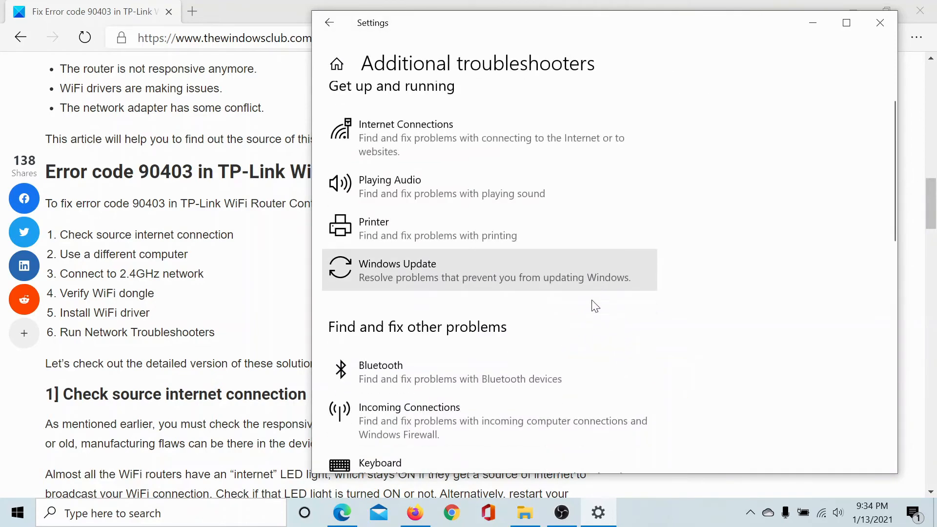
scroll(down, 3)
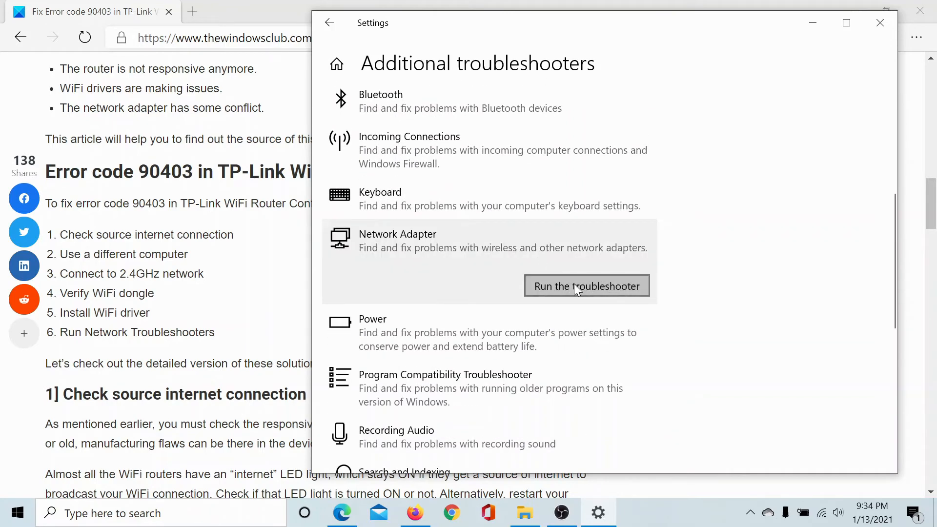
click(586, 285)
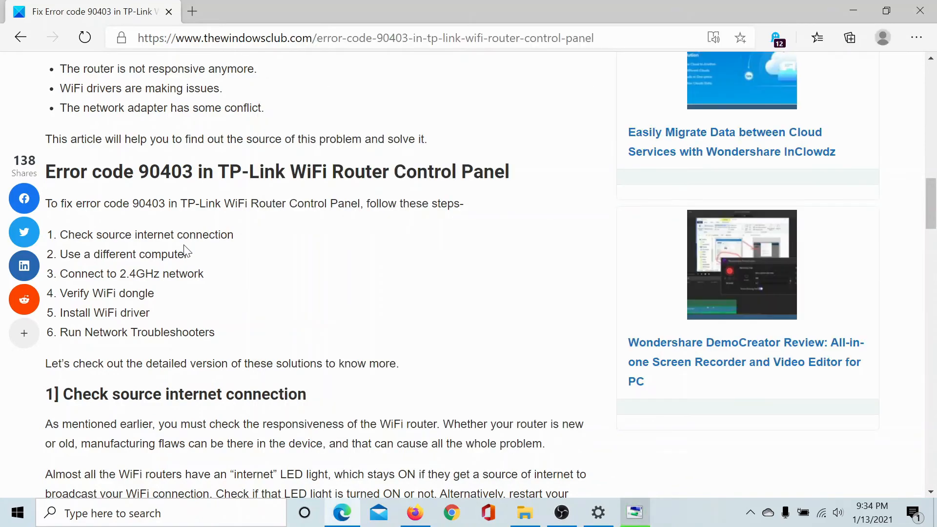
Step: Scroll the TheWindowsClub article back up to its title and introduction
scroll(up, 3)
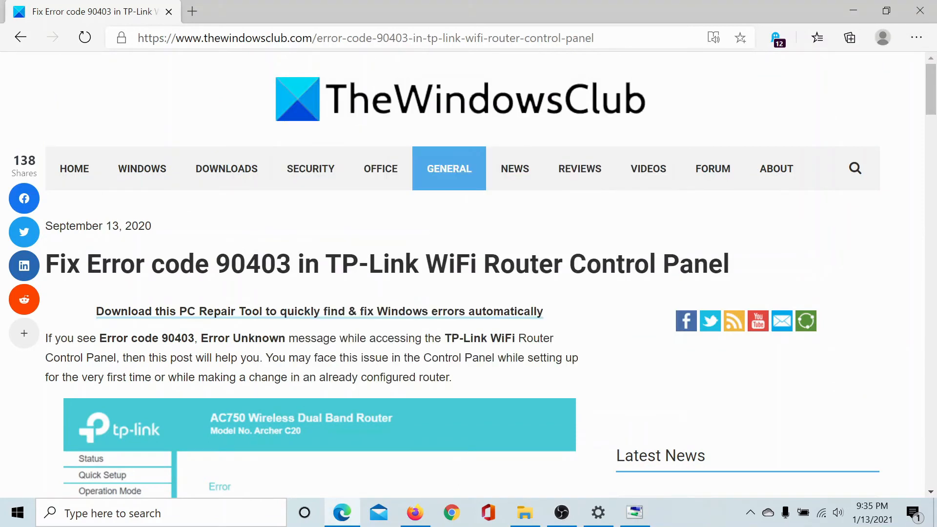
mouse_move(231, 246)
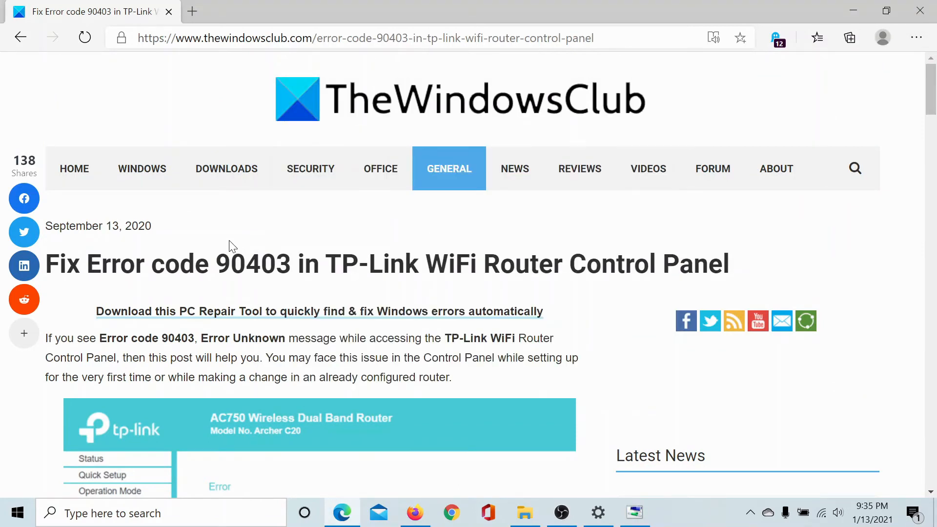